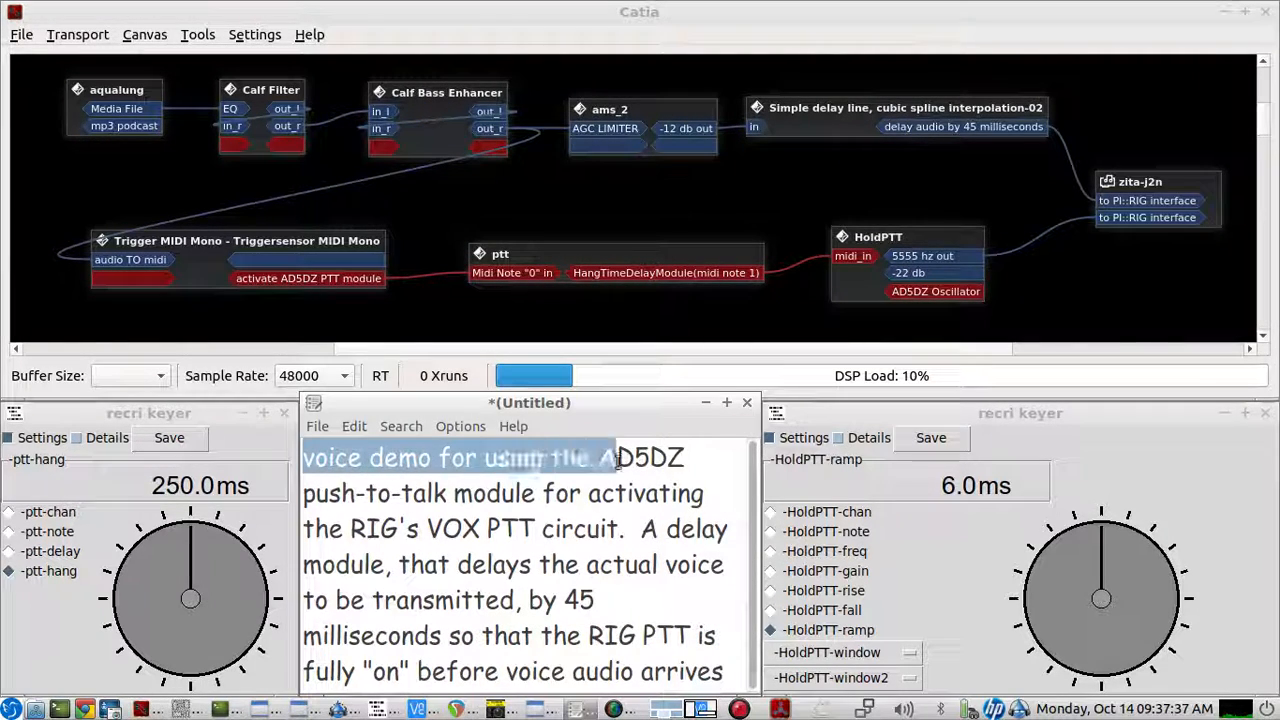
- Highlight the note sentences about the AD5DZ PTT module and 45 ms delay, then show the open plugin window list
left_click_drag(580, 456, 616, 528)
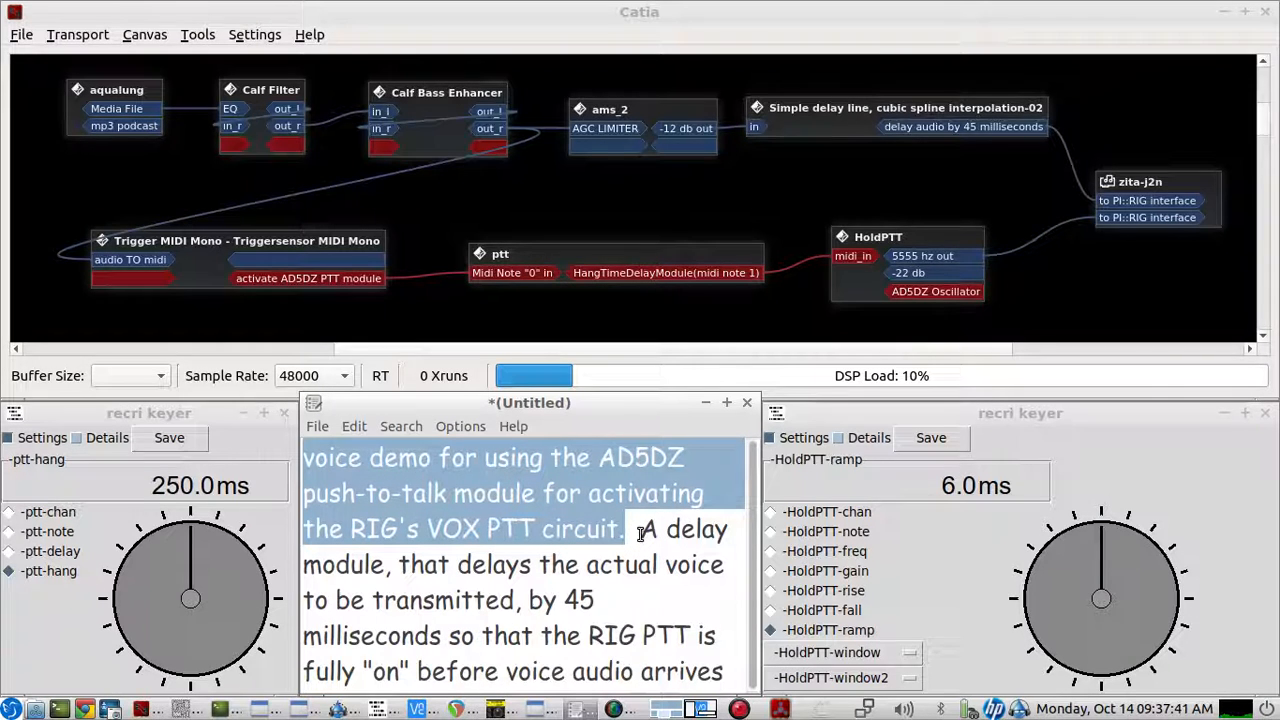
left_click_drag(640, 528, 624, 580)
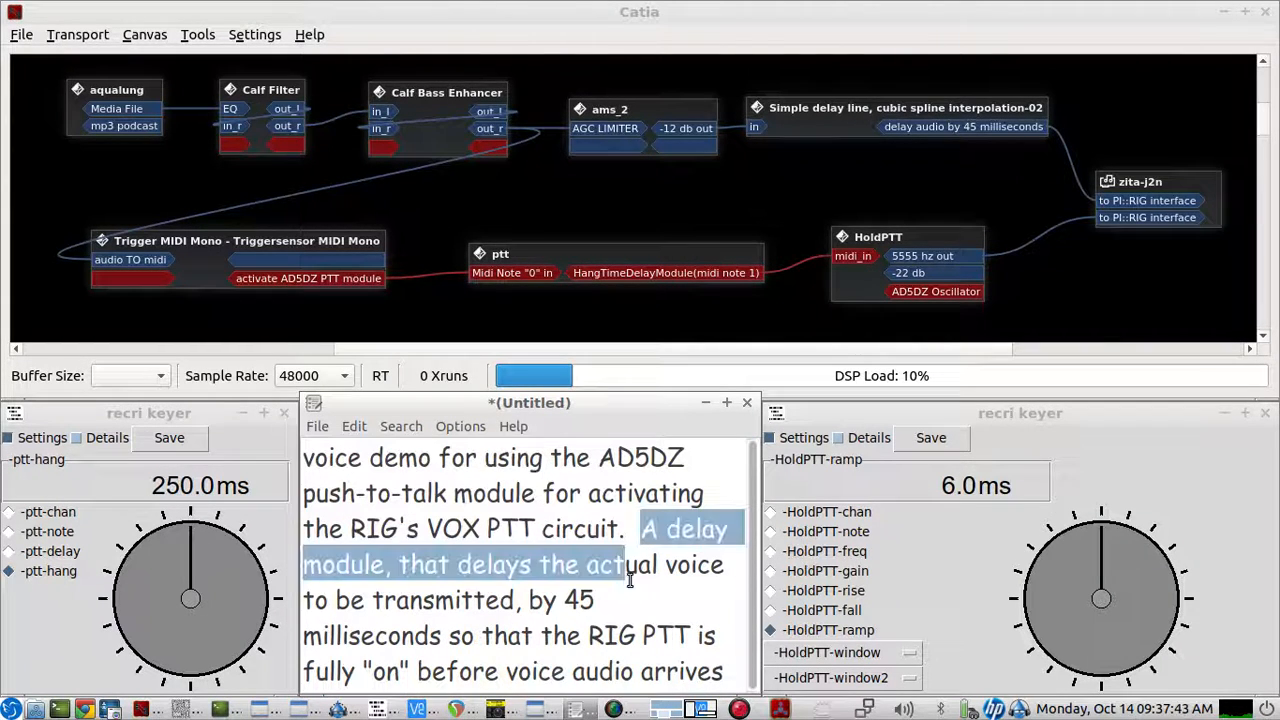
left_click_drag(620, 550, 448, 636)
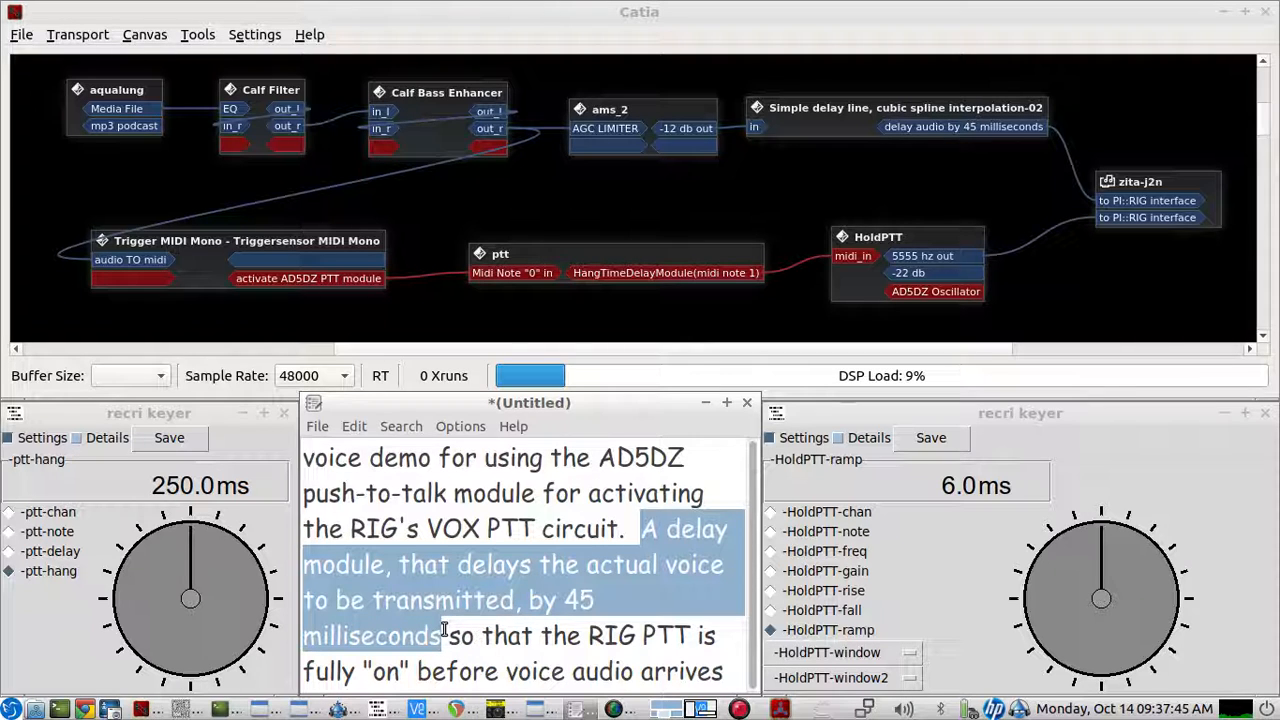
left_click(910, 98)
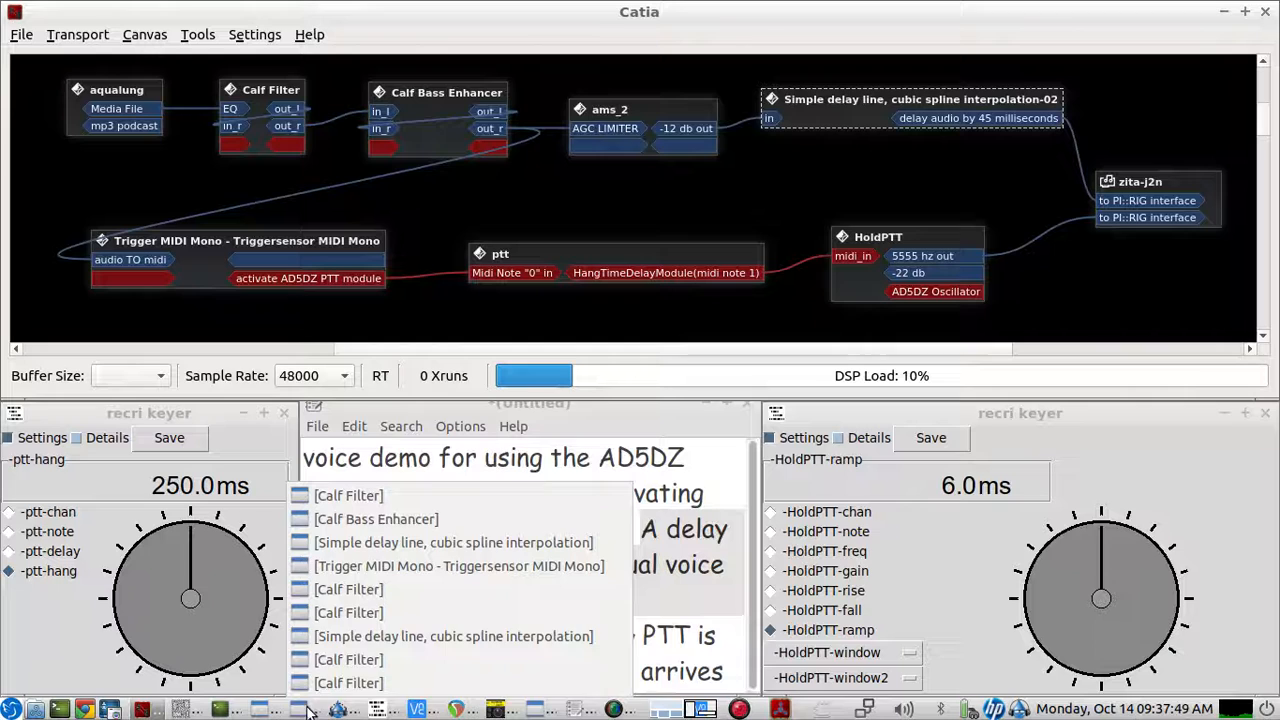
- Confirm the Simple delay line's 0.045 s Delay Time and highlight the note on why PTT must be on first
left_click(452, 542)
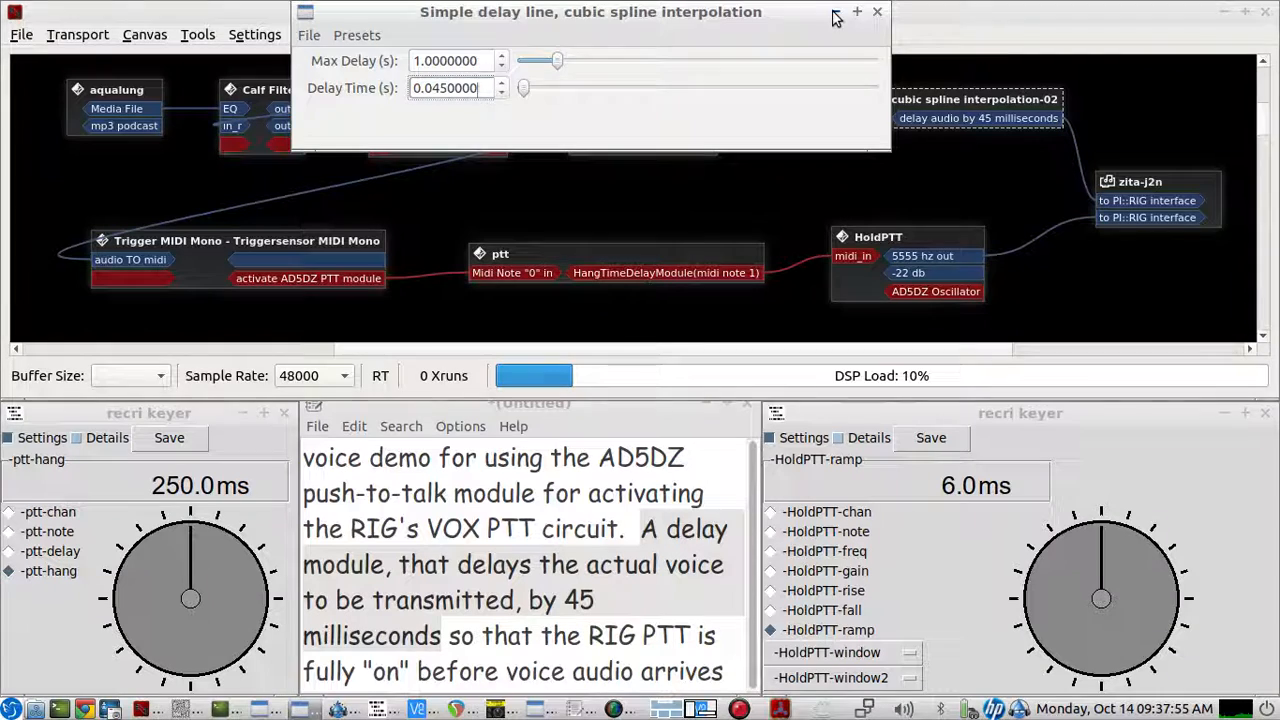
left_click(876, 12)
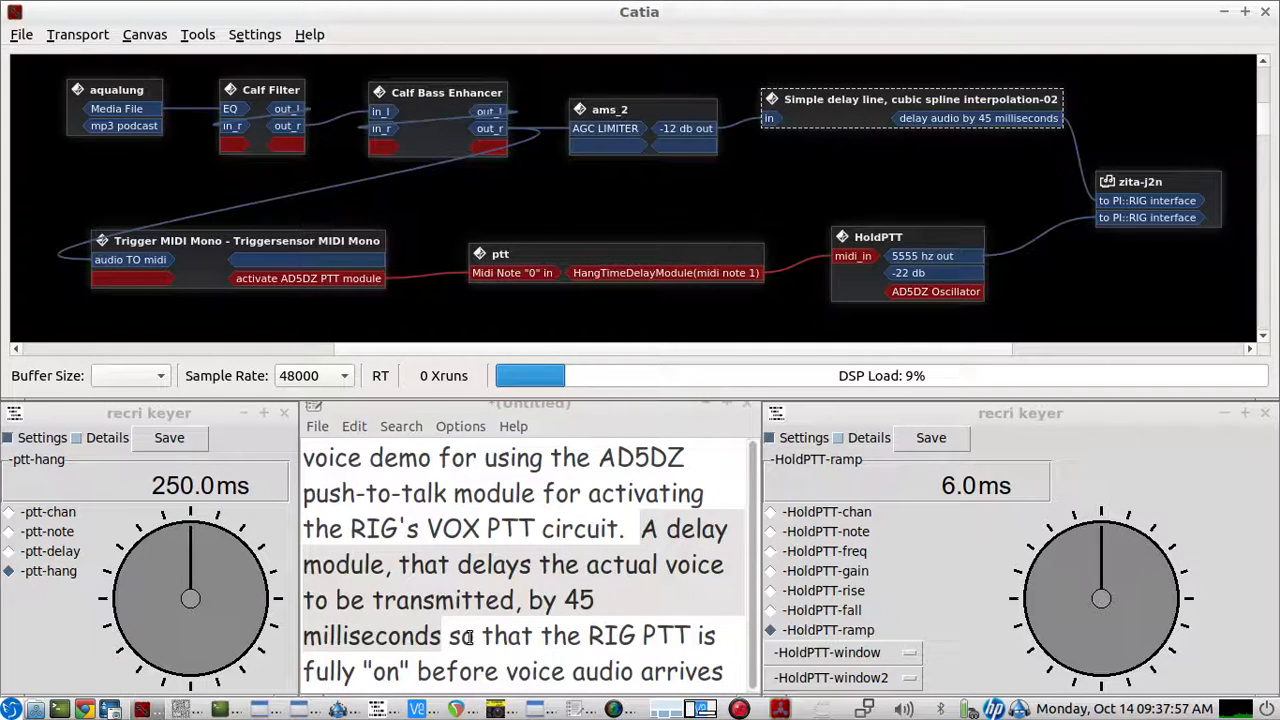
left_click_drag(448, 636, 720, 672)
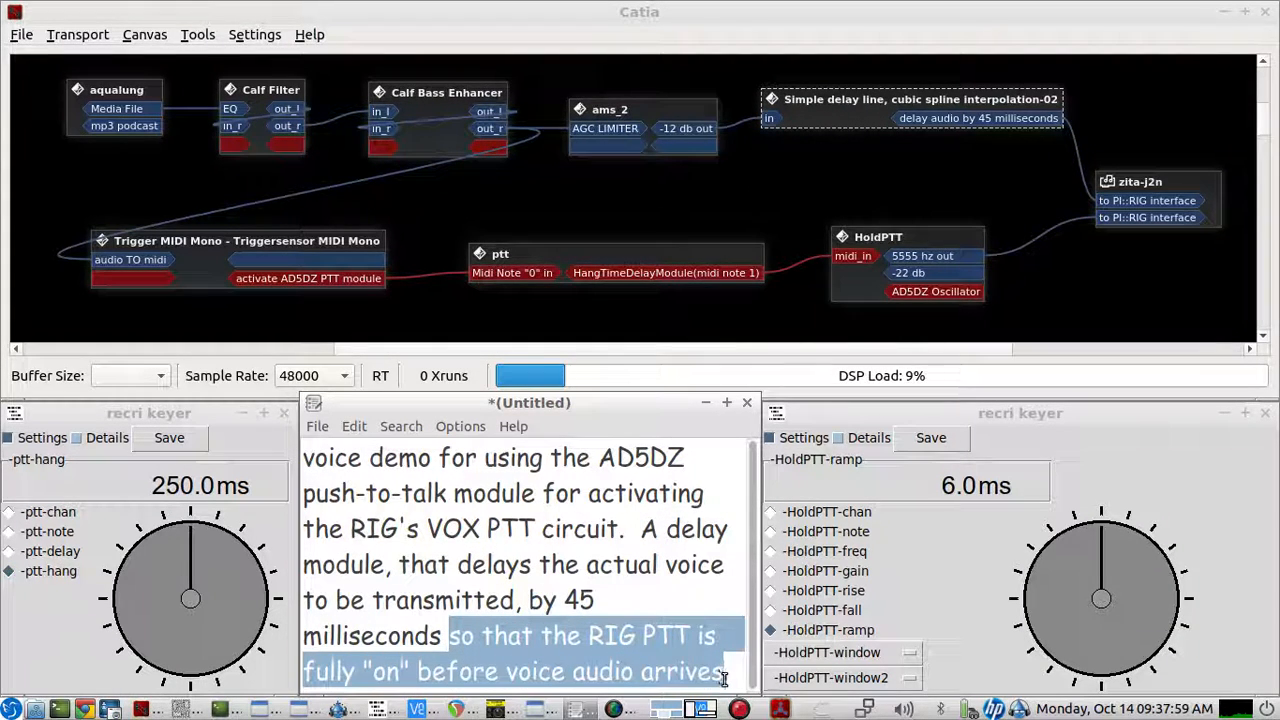
mouse_move(496, 300)
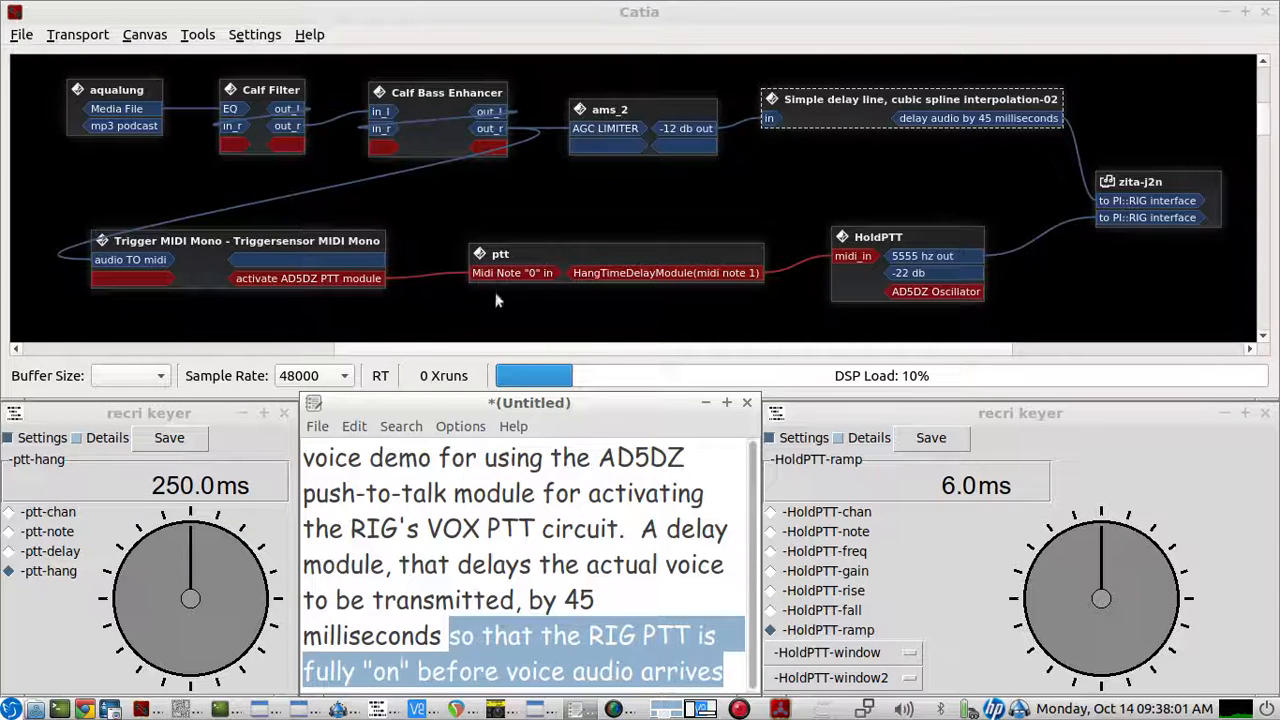
mouse_move(390, 262)
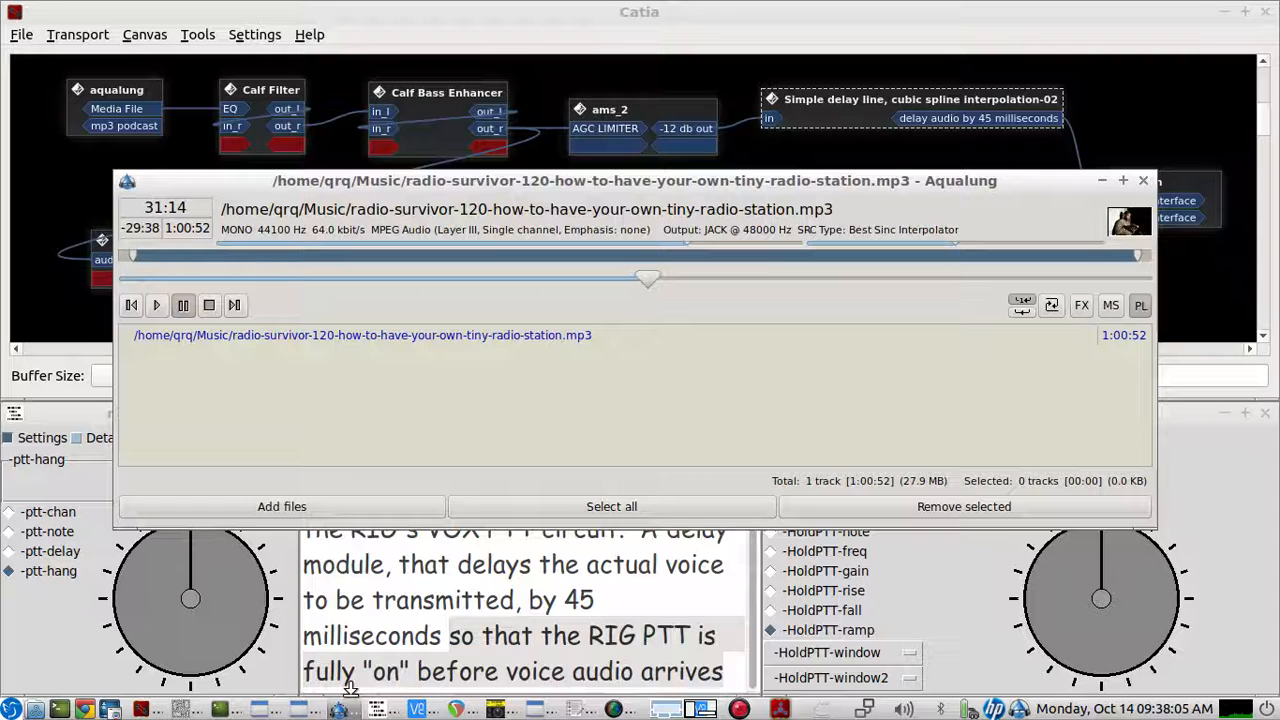
- Minimize the Aqualung player, restore it briefly from the taskbar, and minimize it again
left_click(184, 304)
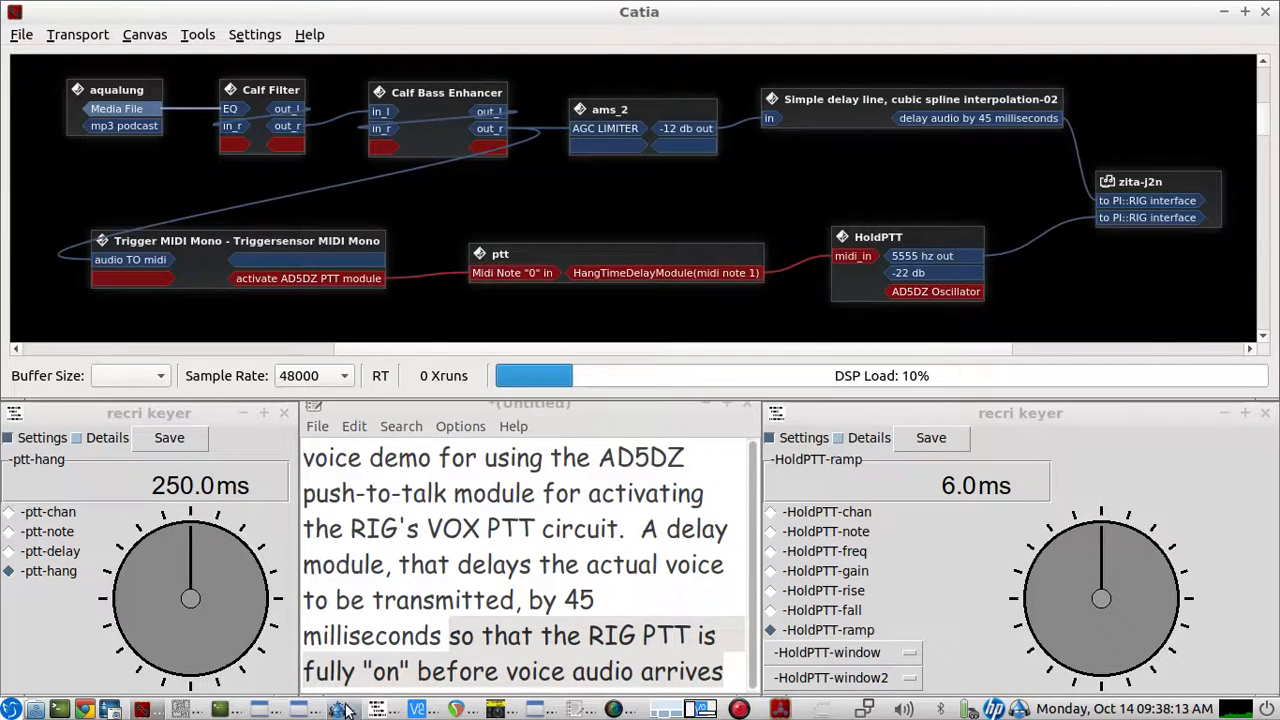
left_click(340, 708)
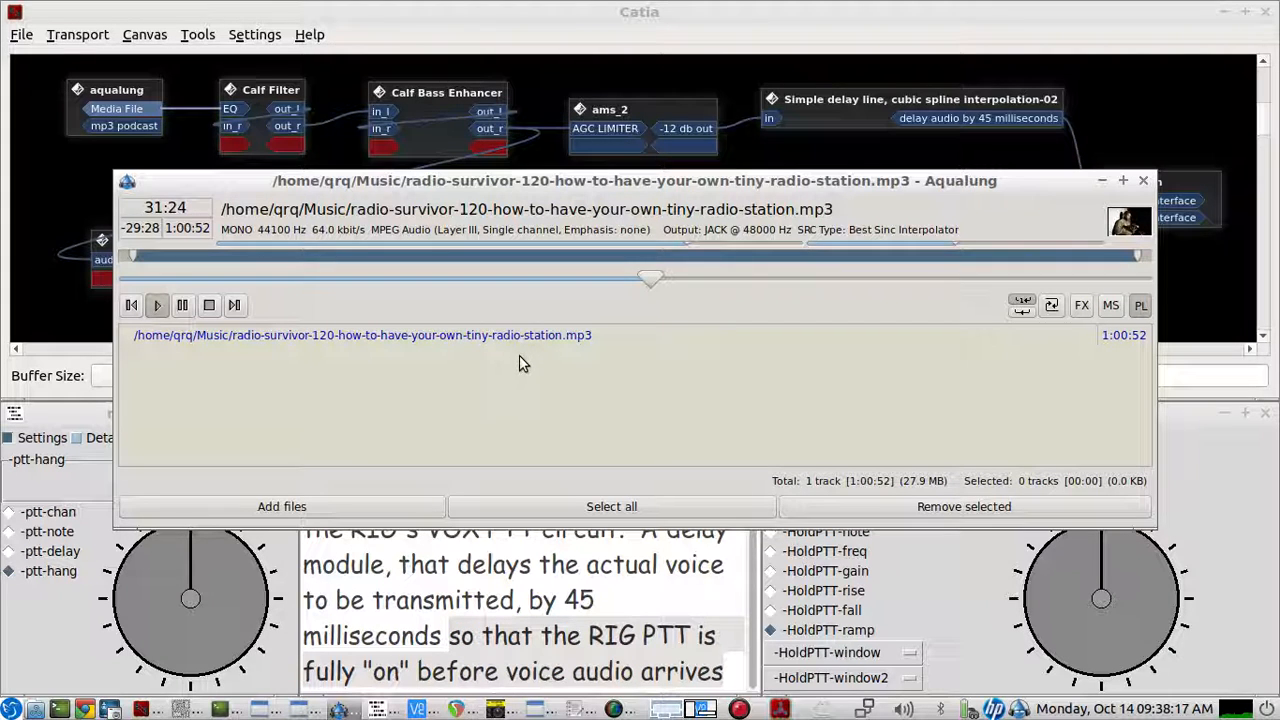
mouse_move(1104, 184)
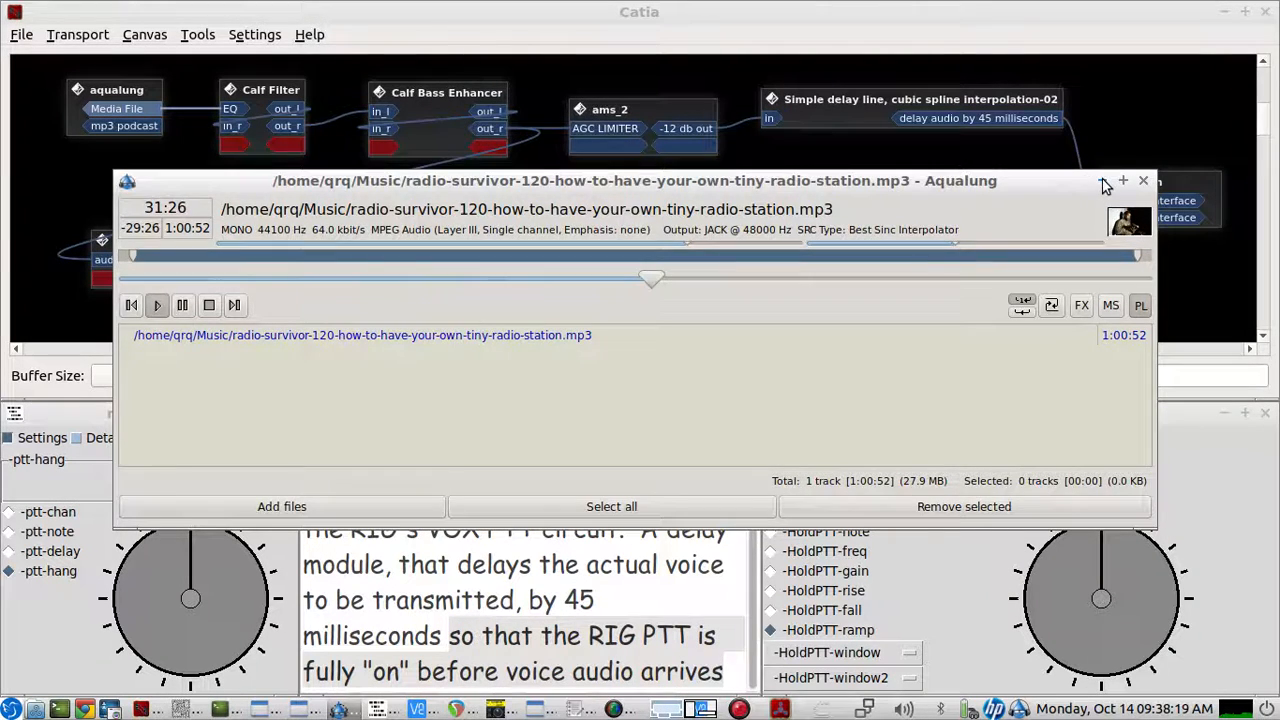
left_click(1144, 180)
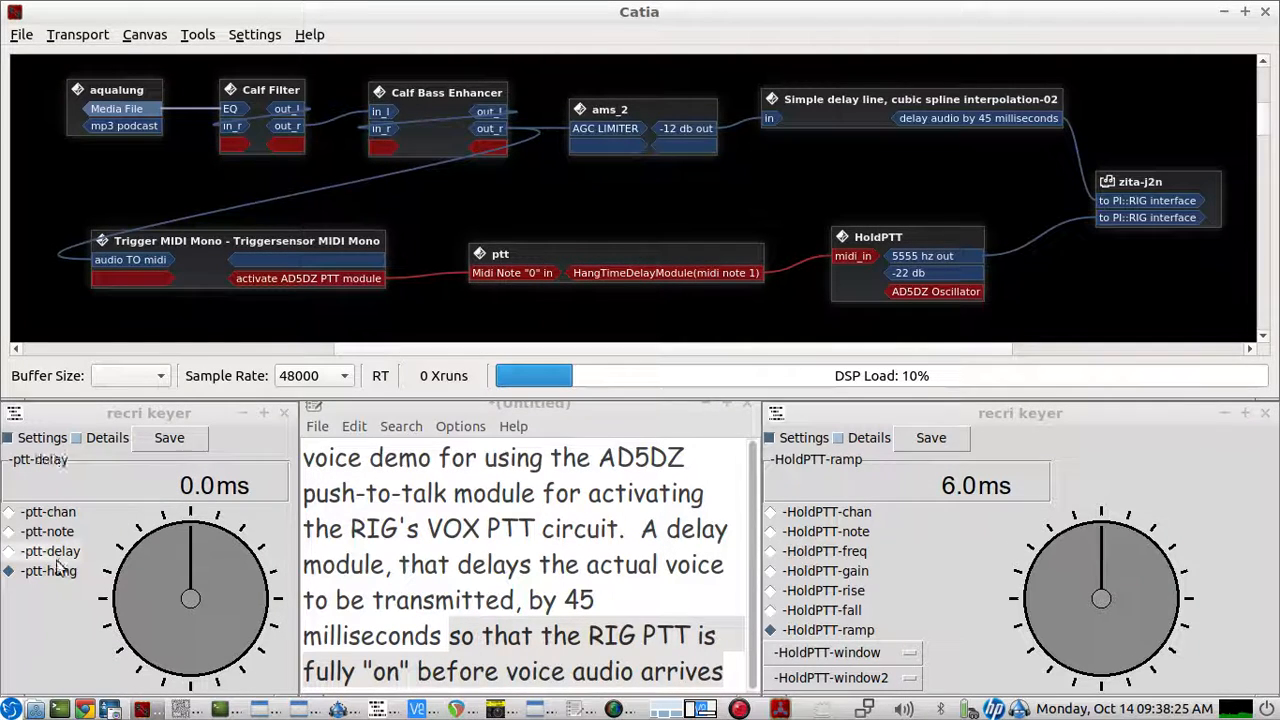
- Select the -ptt-hang setting and drag its dial down through about 160 ms to 132 ms
left_click(48, 570)
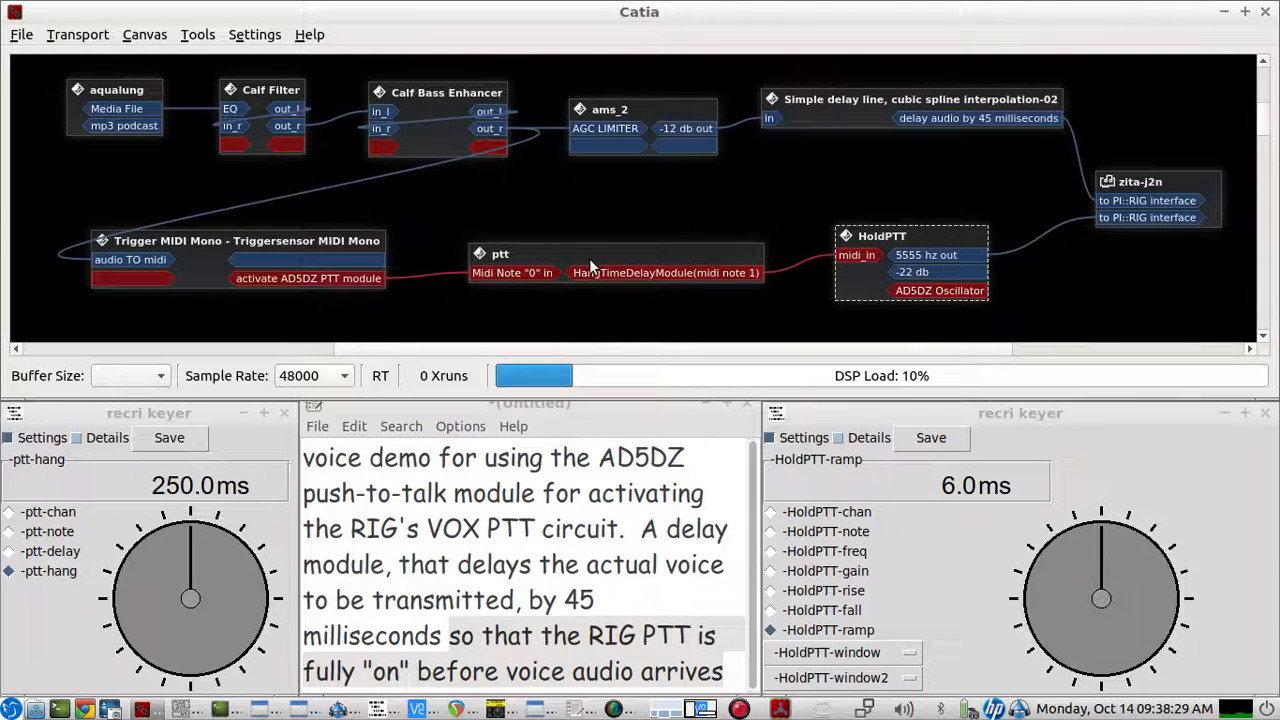
left_click_drag(616, 256, 628, 260)
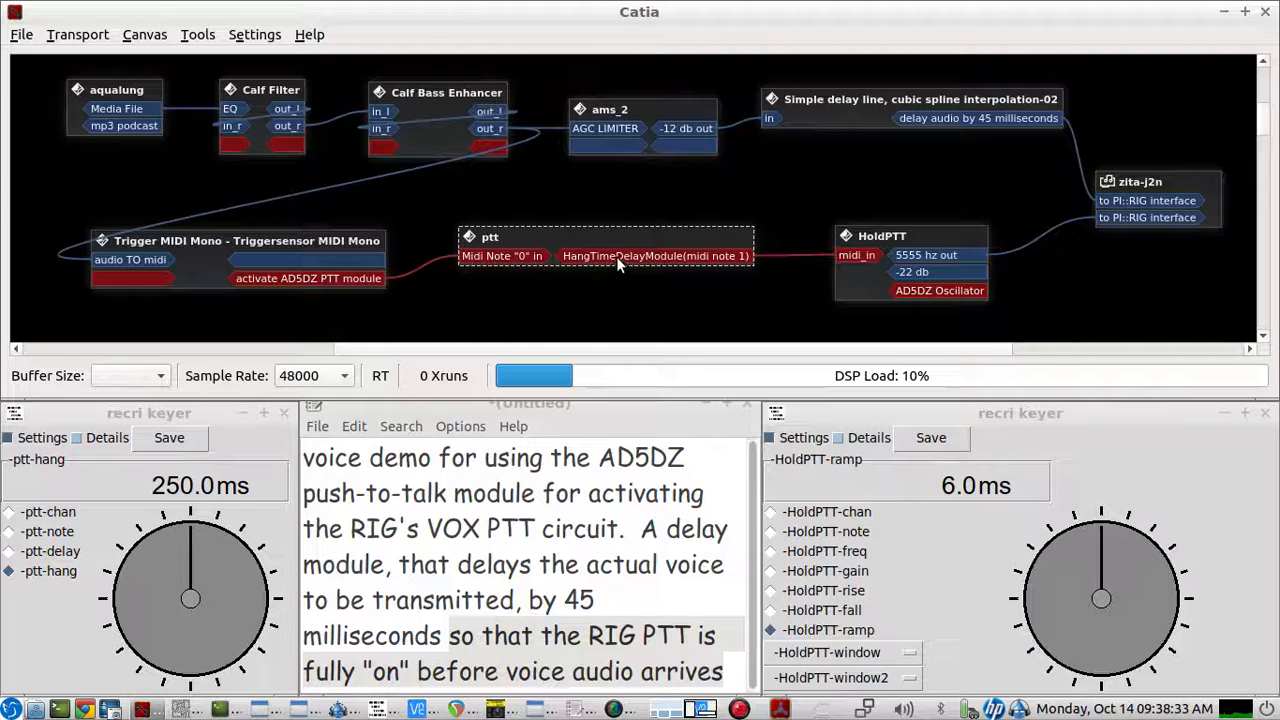
left_click_drag(190, 600, 210, 536)
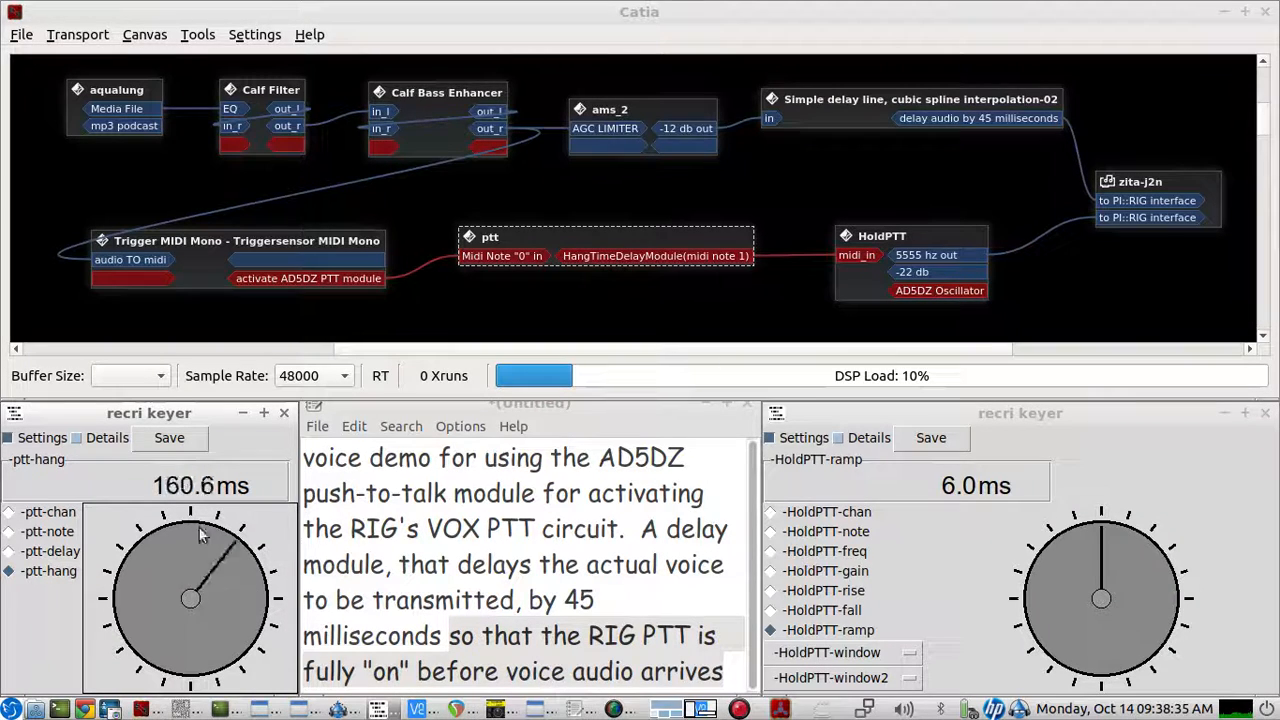
left_click_drag(200, 536, 176, 550)
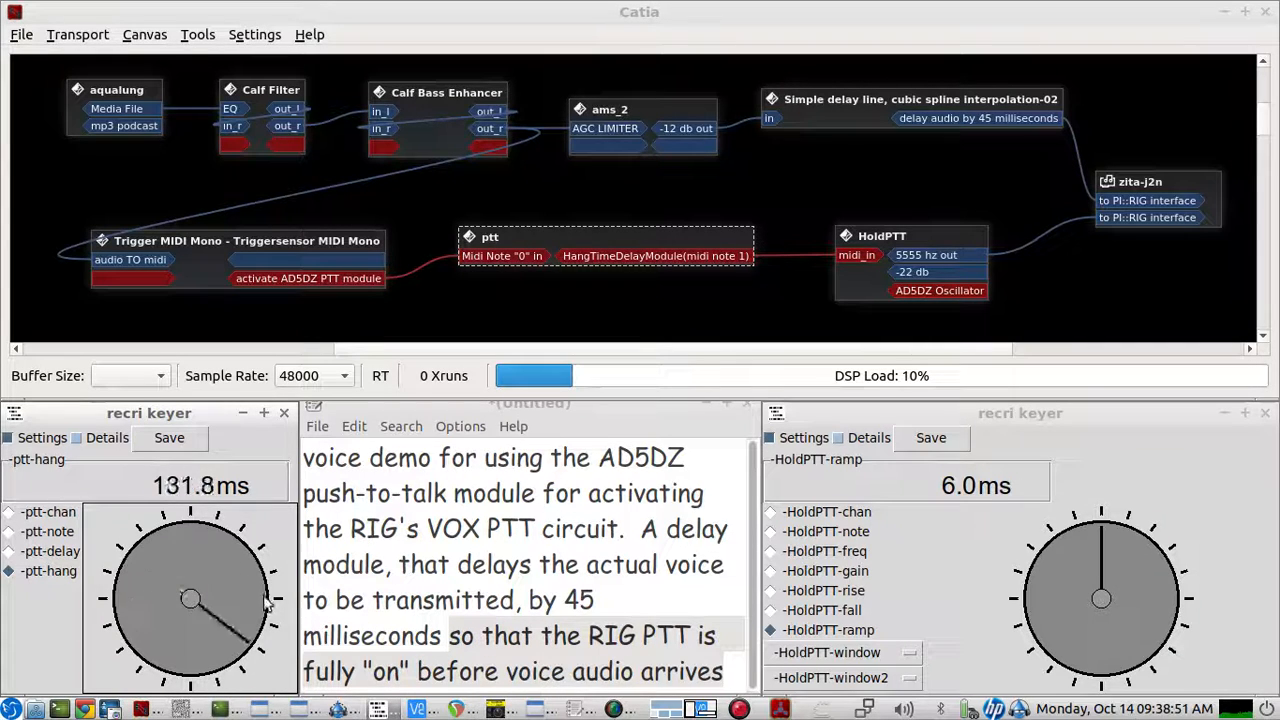
- Drag the ptt hang dial back up until the readout reaches roughly 180 ms
left_click_drag(264, 604, 200, 550)
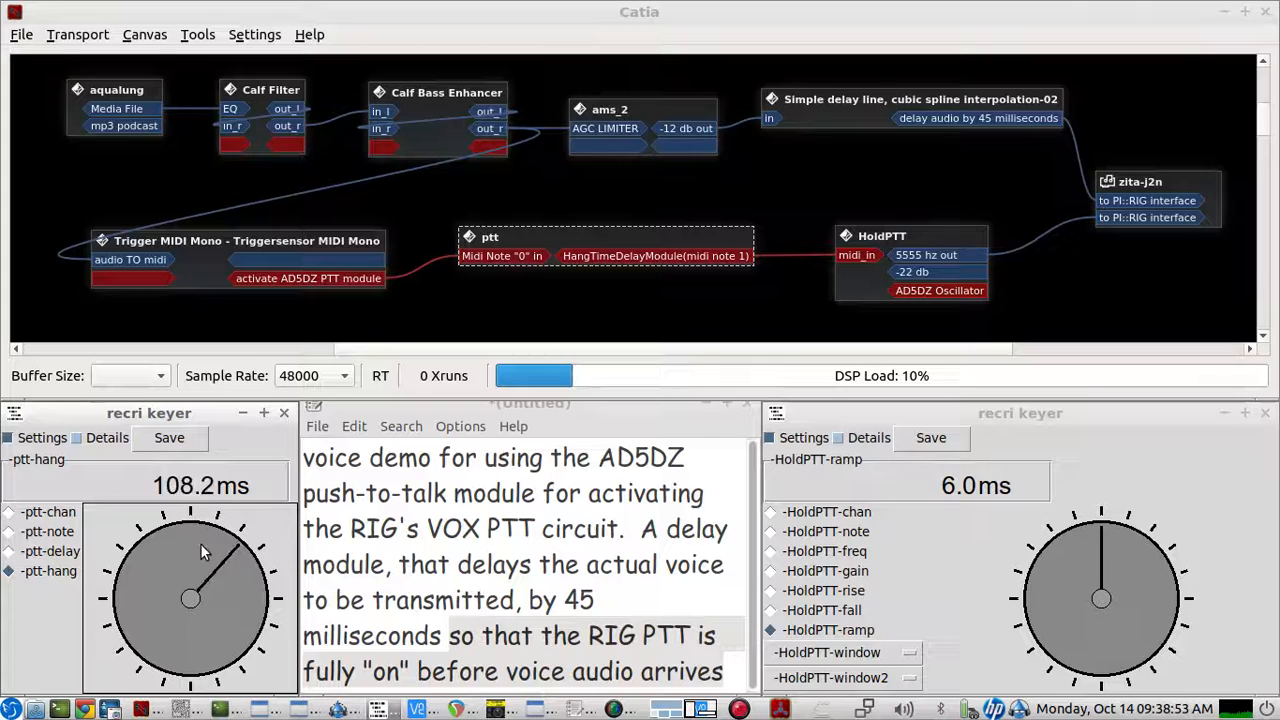
left_click_drag(210, 540, 150, 596)
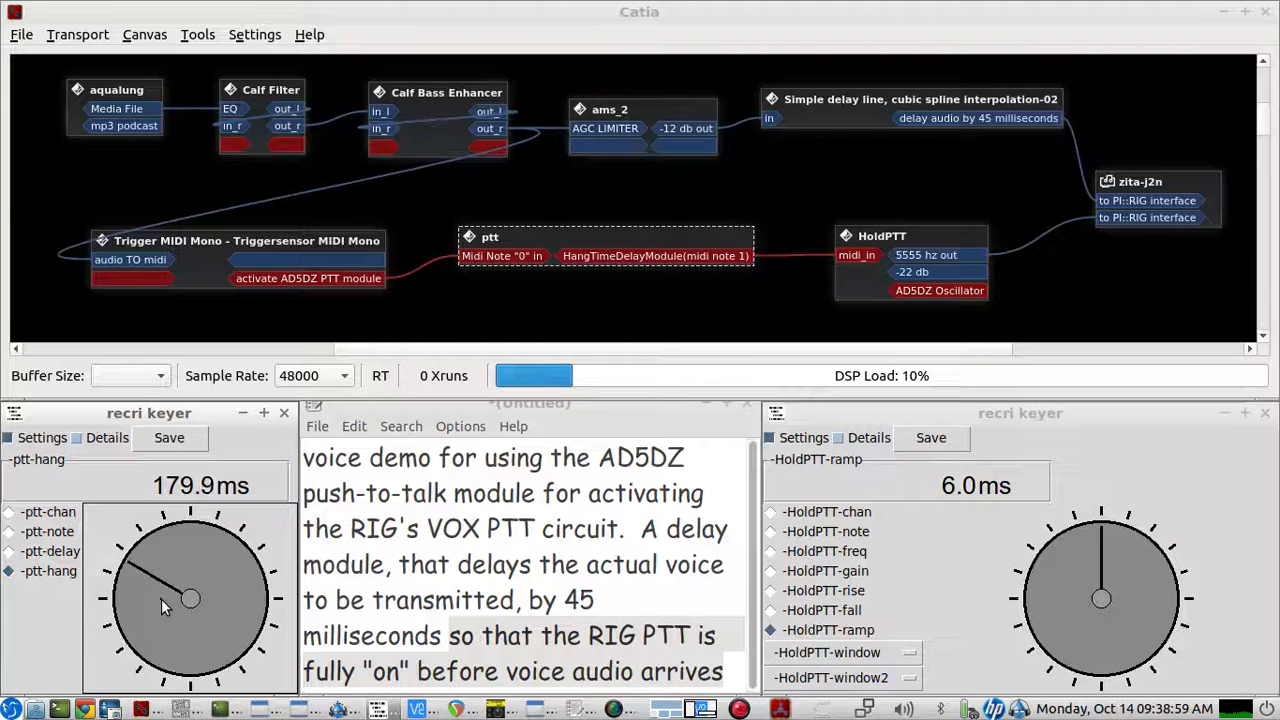
left_click_drag(164, 608, 196, 596)
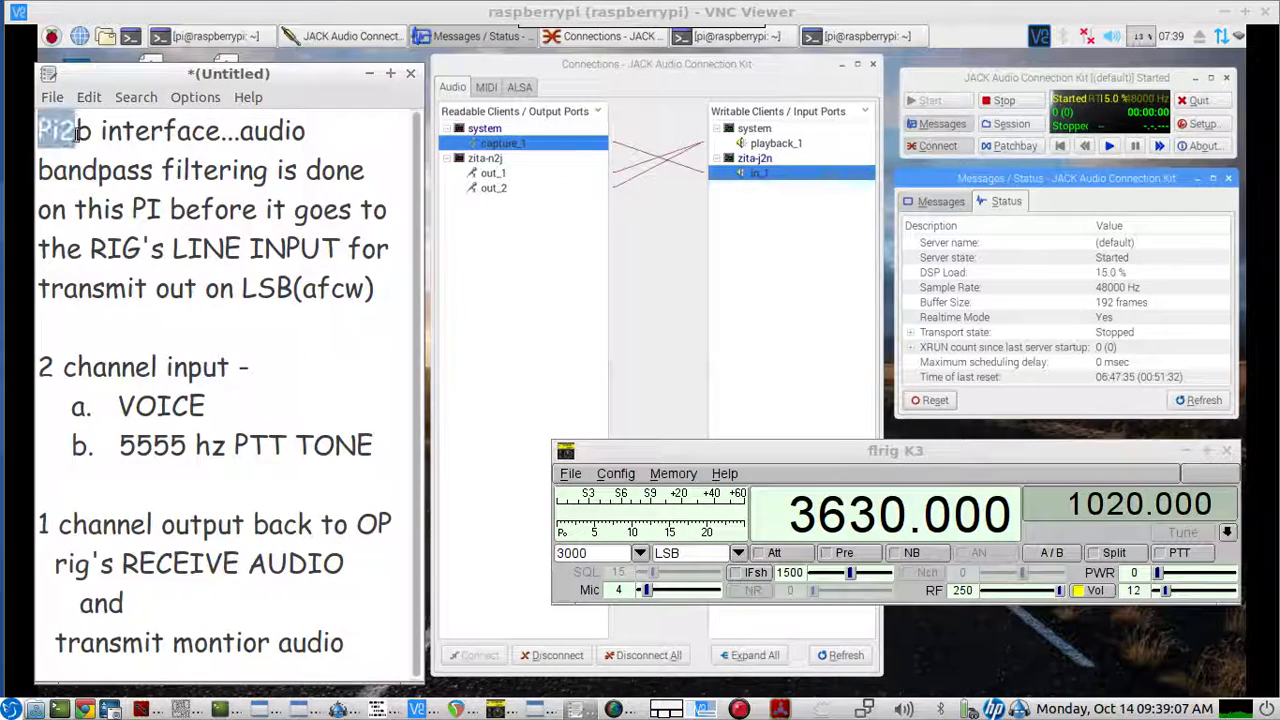
- Switch to the Raspberry Pi desktop showing the JACK Connections window and flrig
left_click_drag(38, 130, 388, 210)
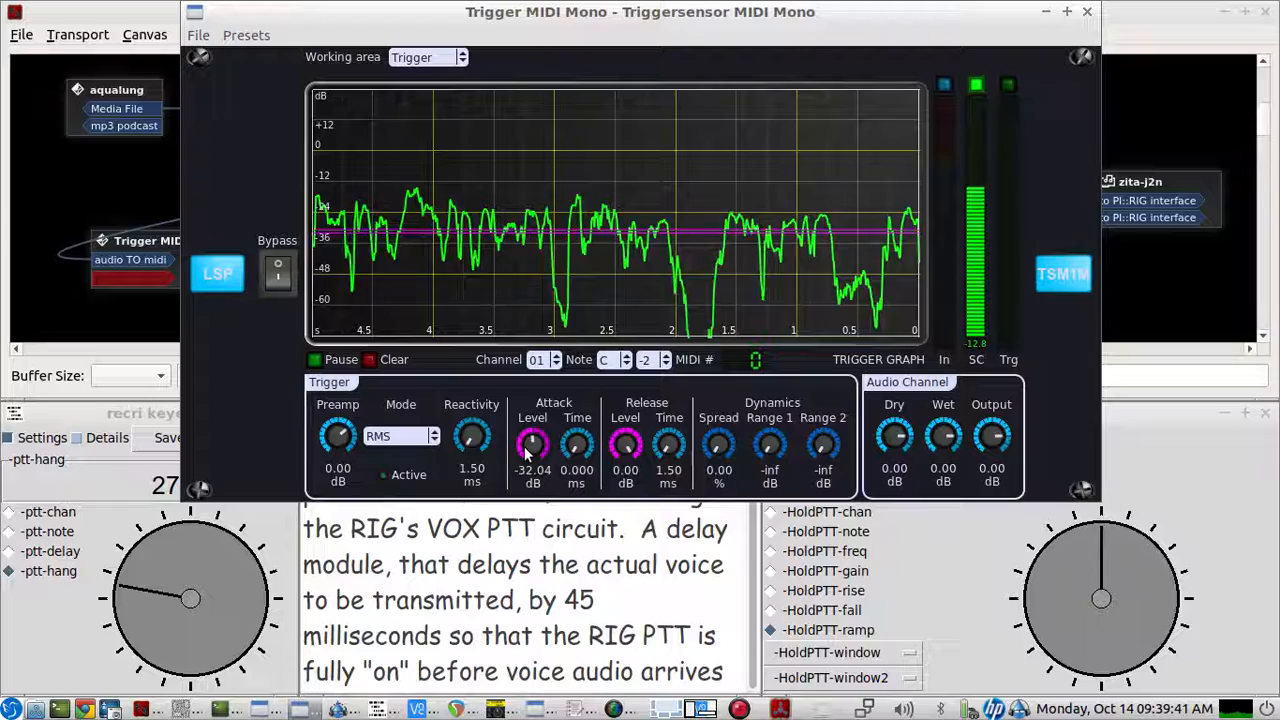
- Review the Triggersensor voice-level graph near -34.5 dB attack, then close its window
left_click_drag(532, 444, 524, 460)
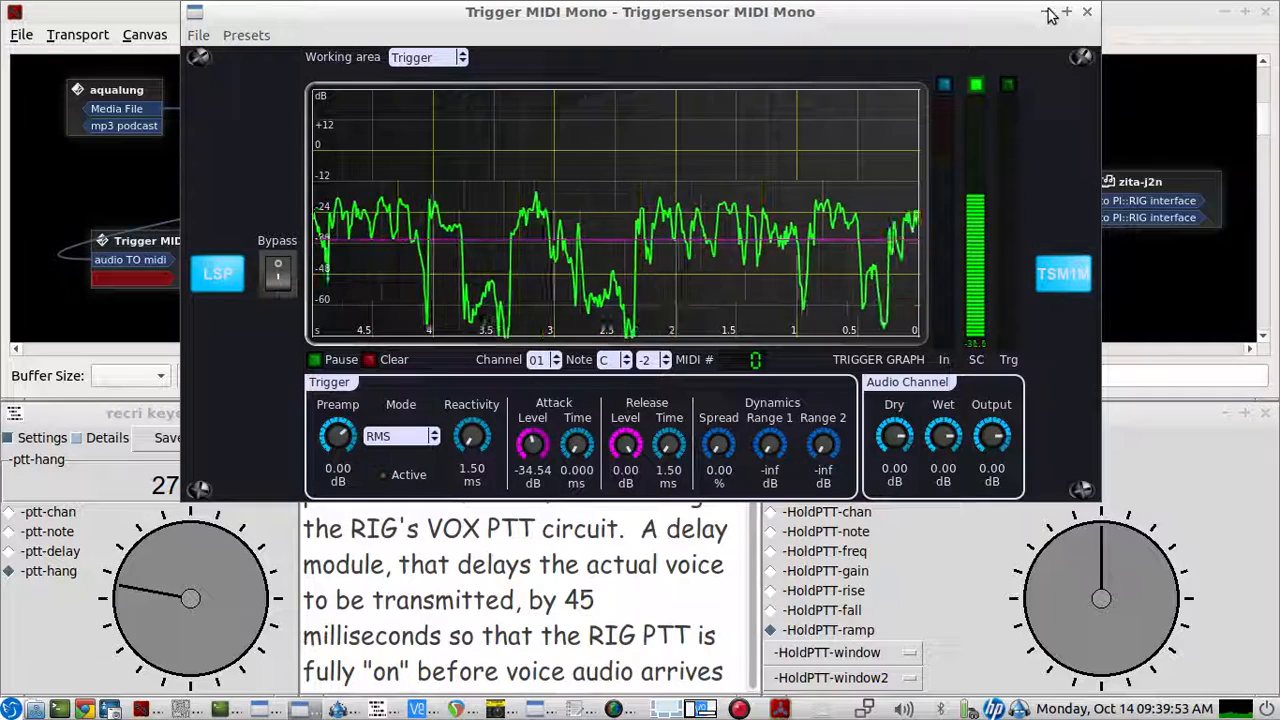
left_click(1088, 12)
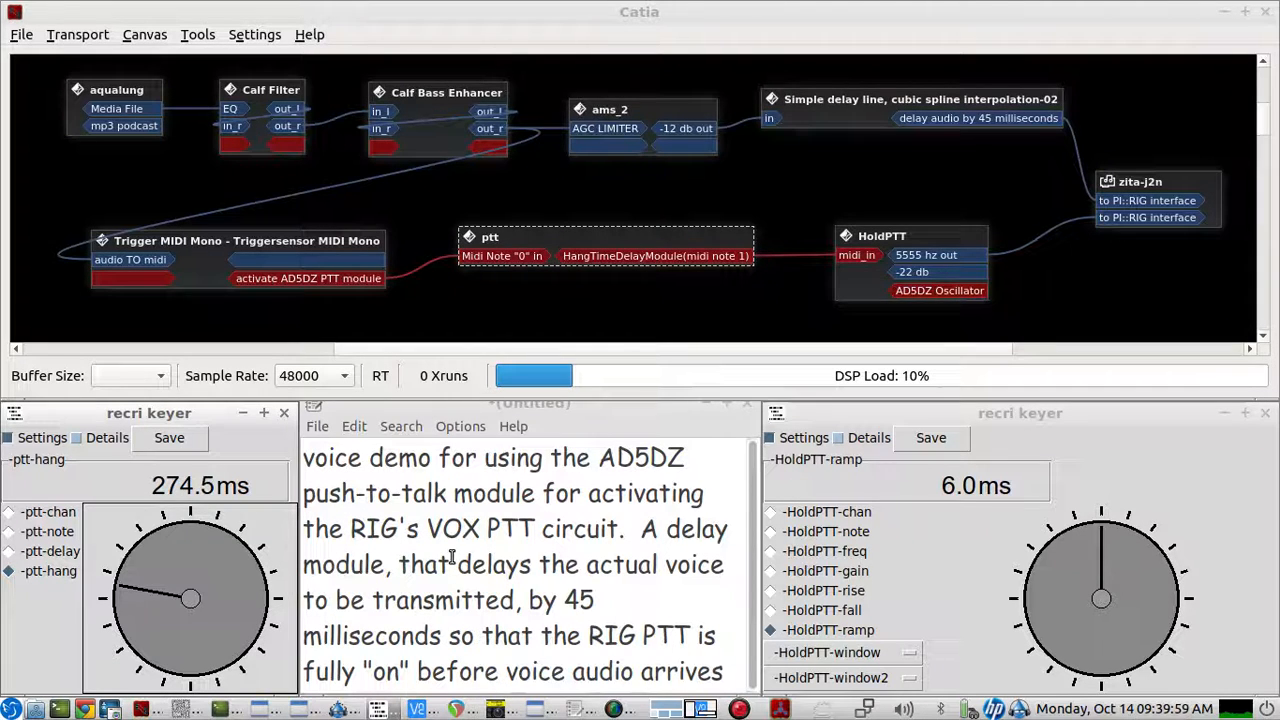
mouse_move(1036, 332)
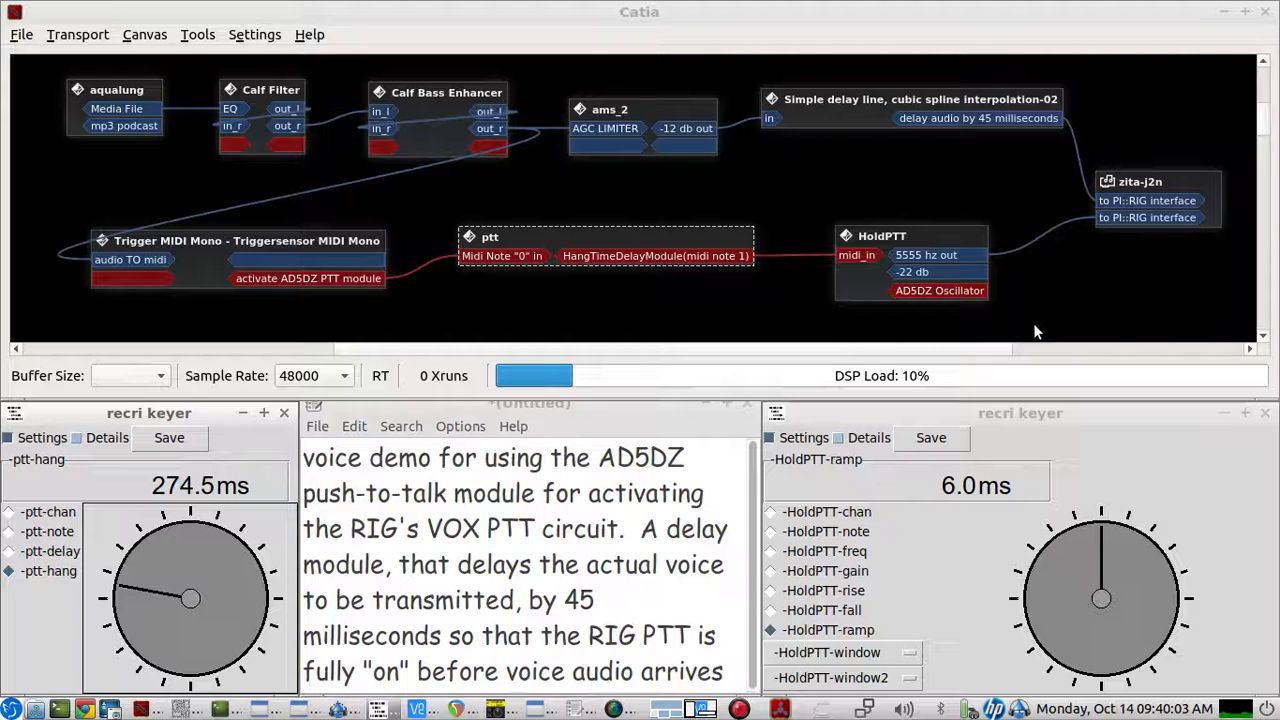
left_click(826, 552)
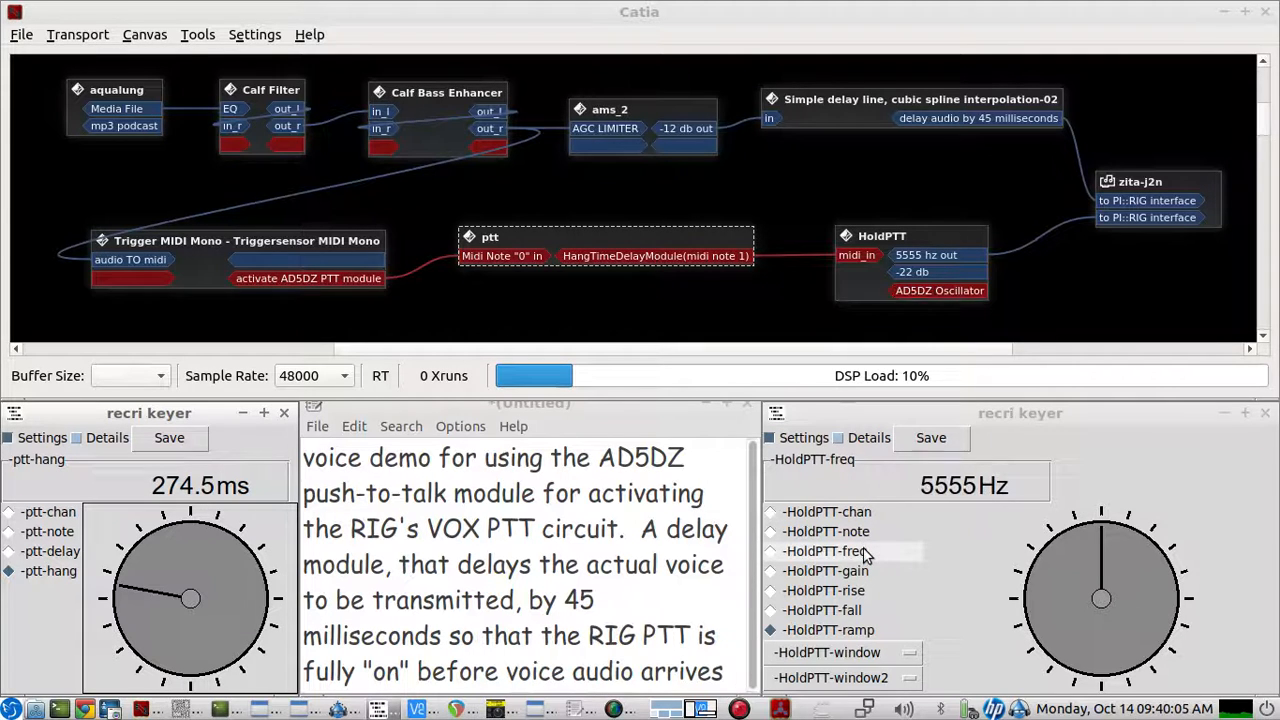
left_click(826, 570)
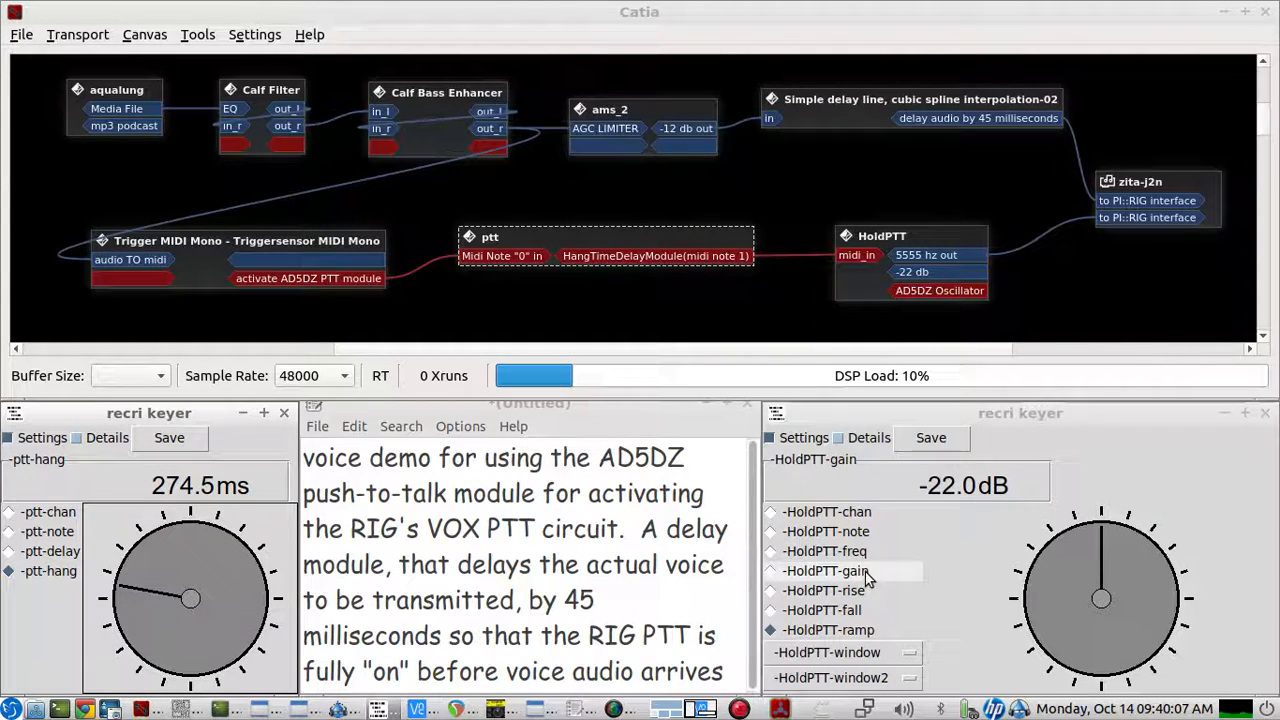
left_click(828, 628)
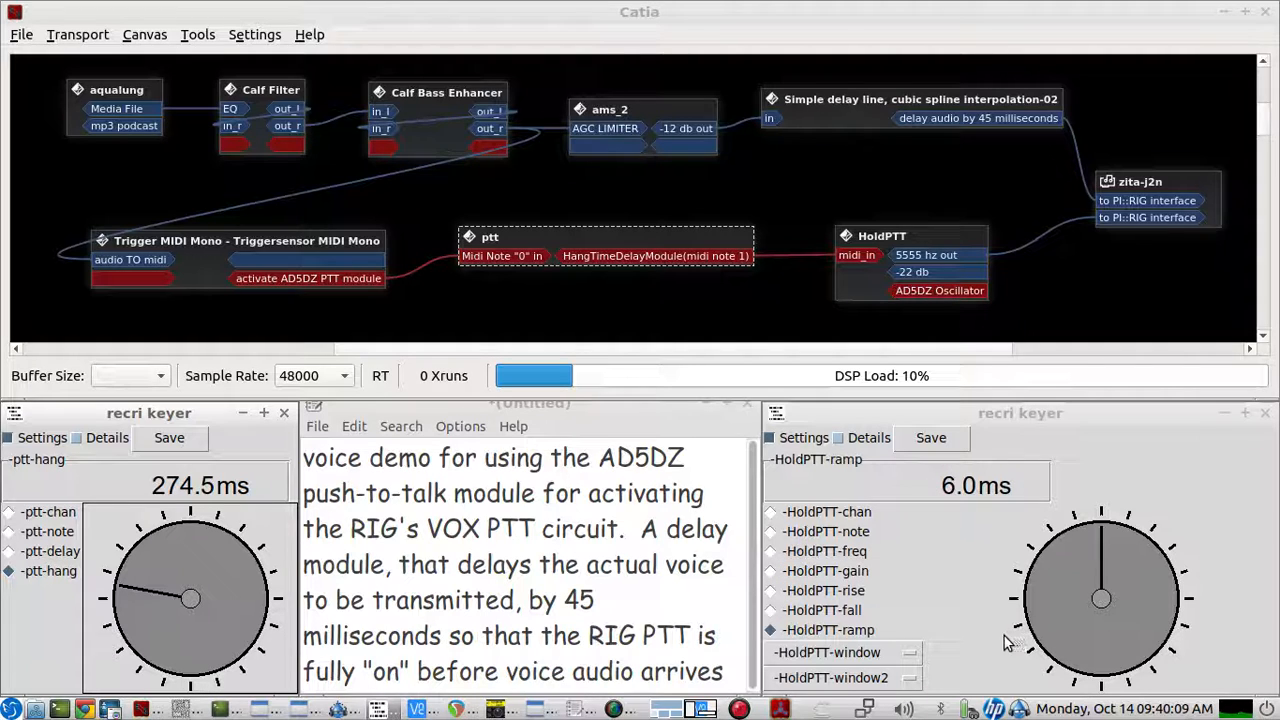
left_click(830, 678)
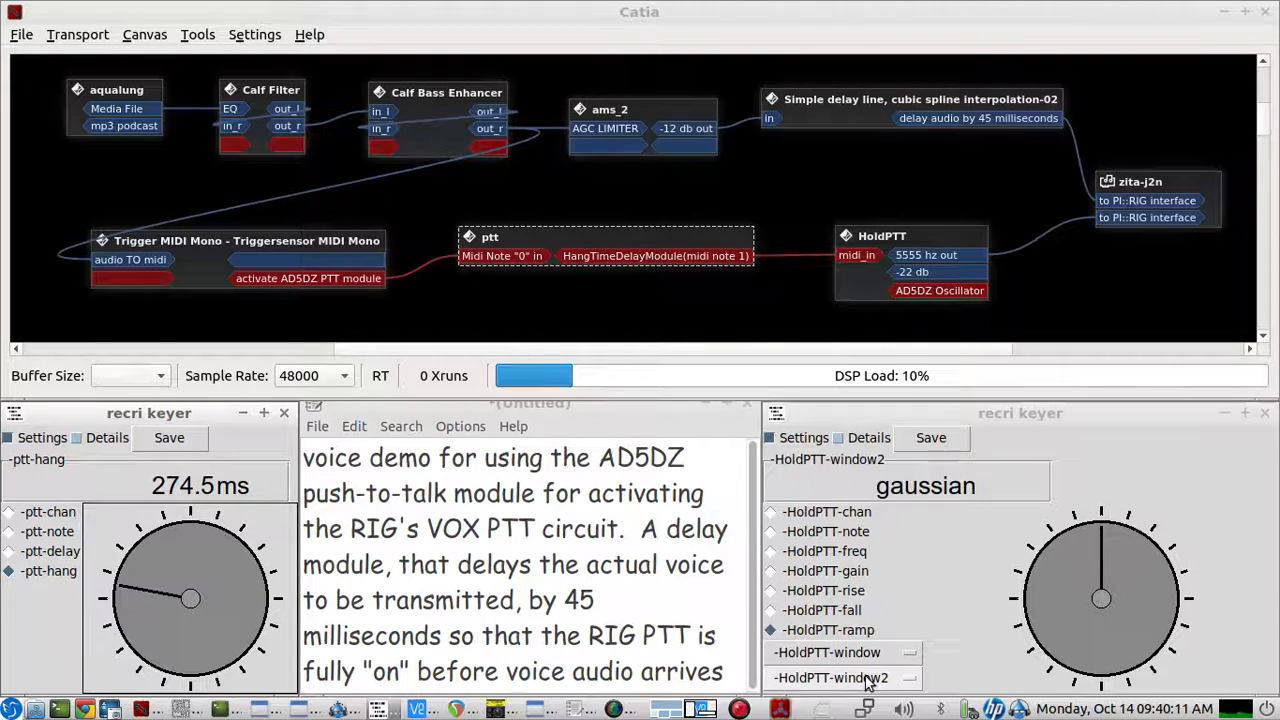
left_click(824, 552)
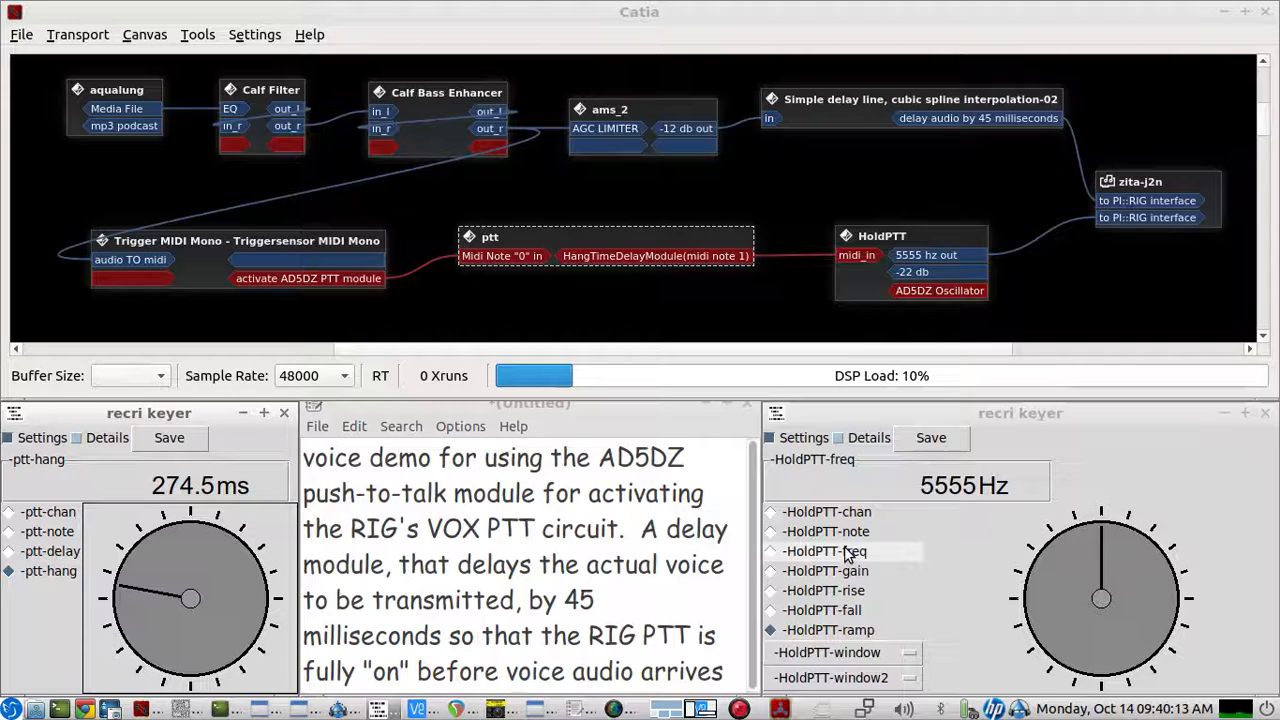
left_click(828, 628)
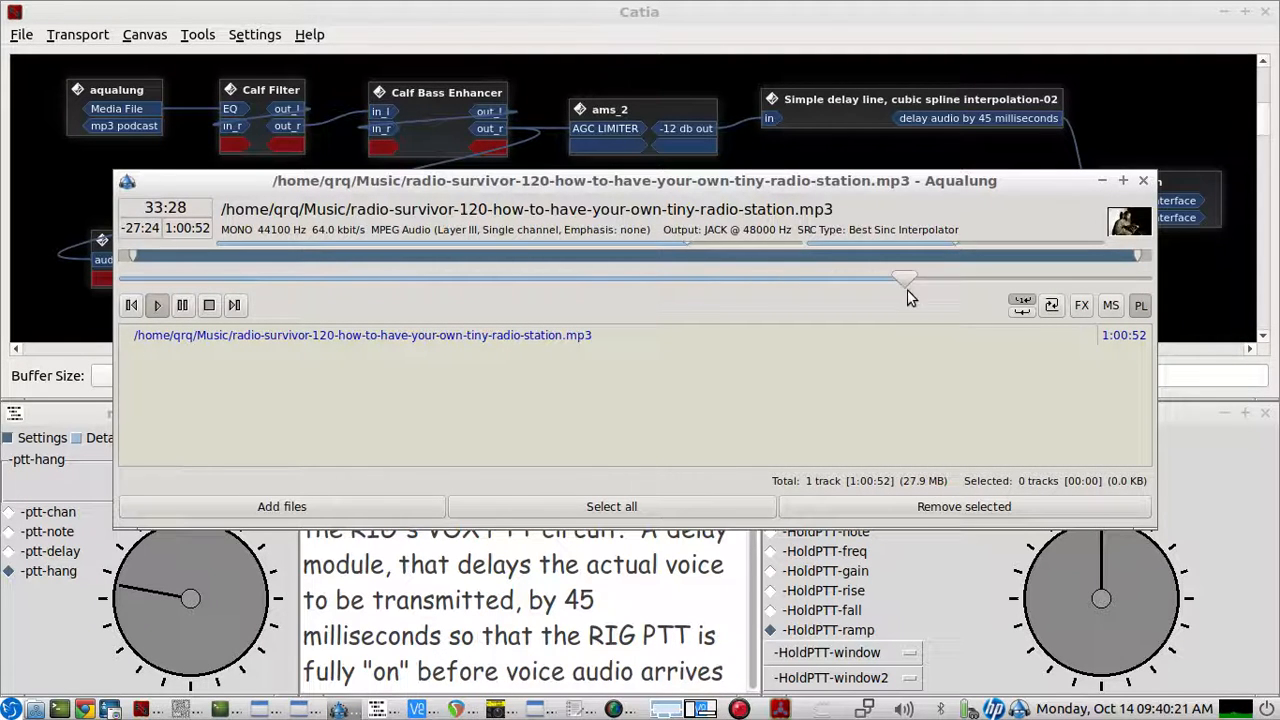
left_click(1144, 180)
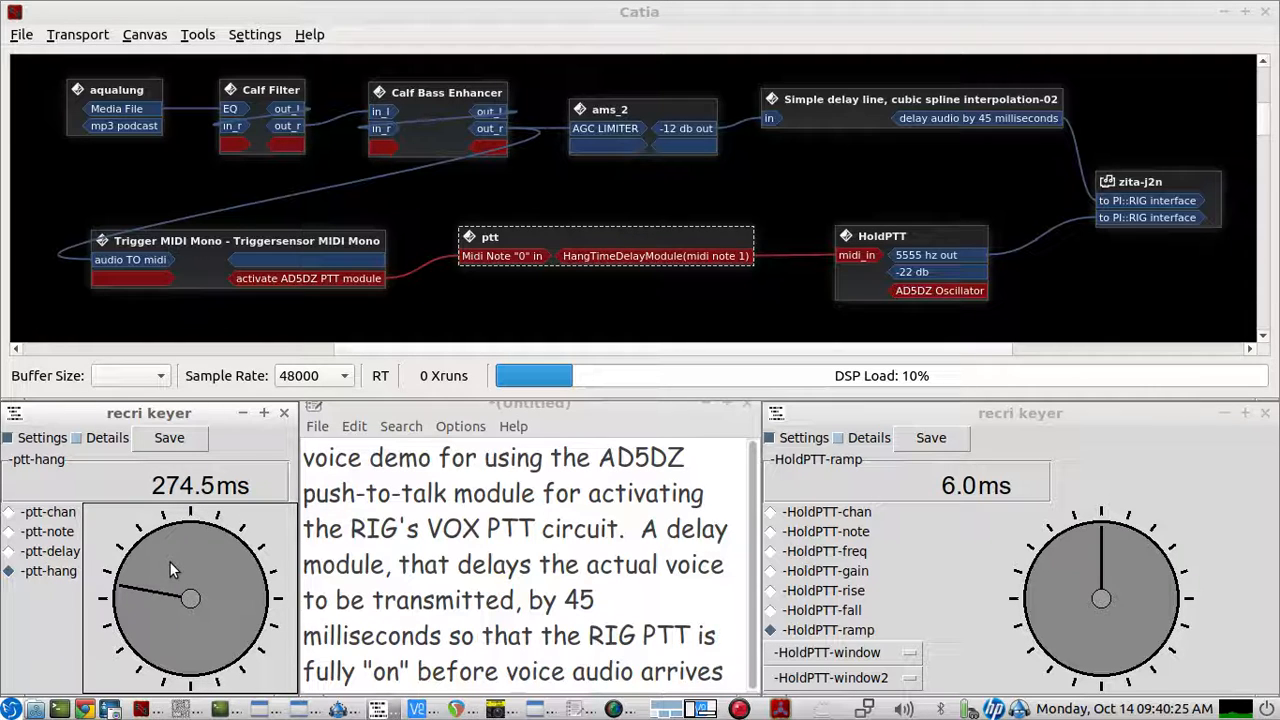
- Drag the ptt hang dial down near 133 ms, then up through 325 ms to read 411.7 ms
left_click_drag(170, 570, 156, 590)
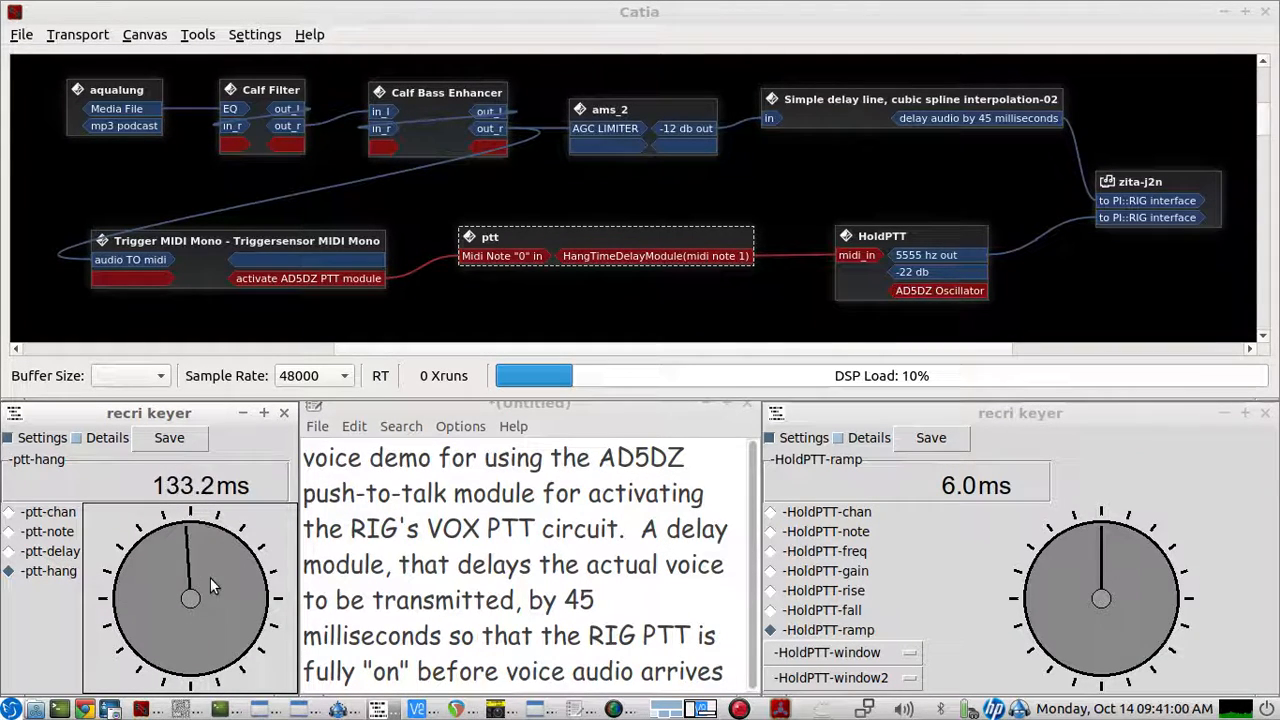
left_click_drag(210, 584, 144, 608)
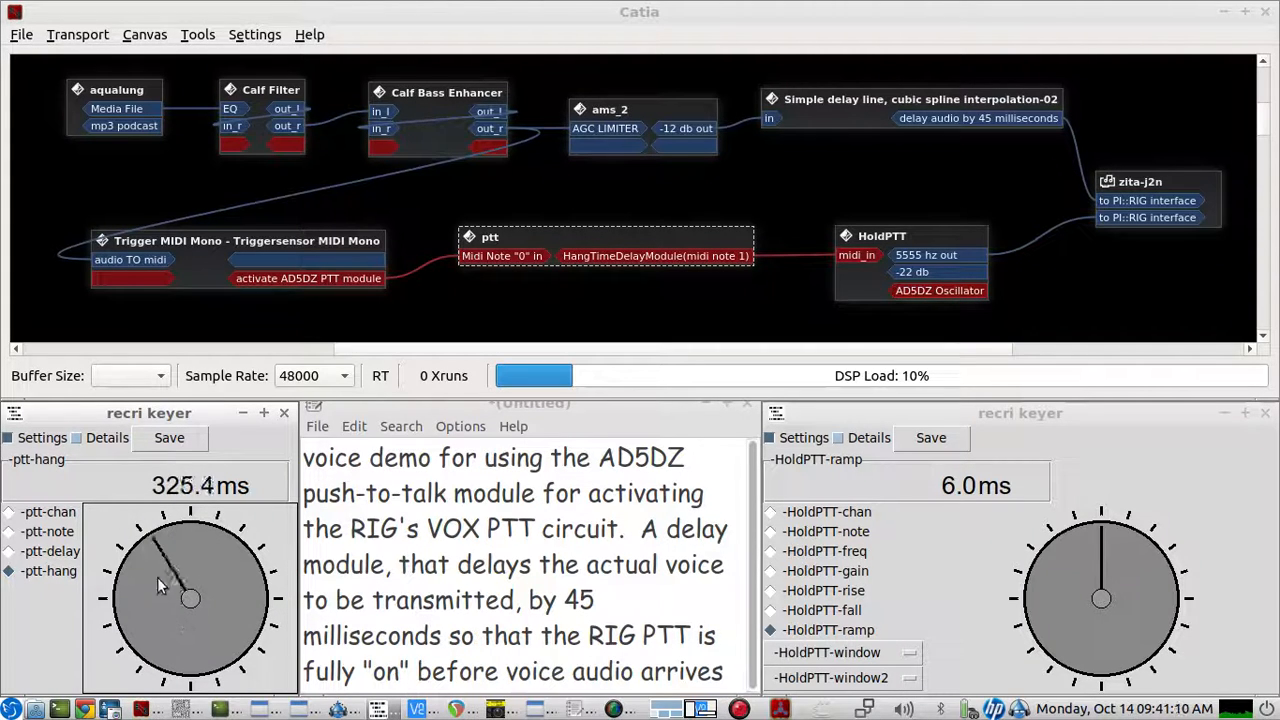
left_click_drag(164, 584, 164, 570)
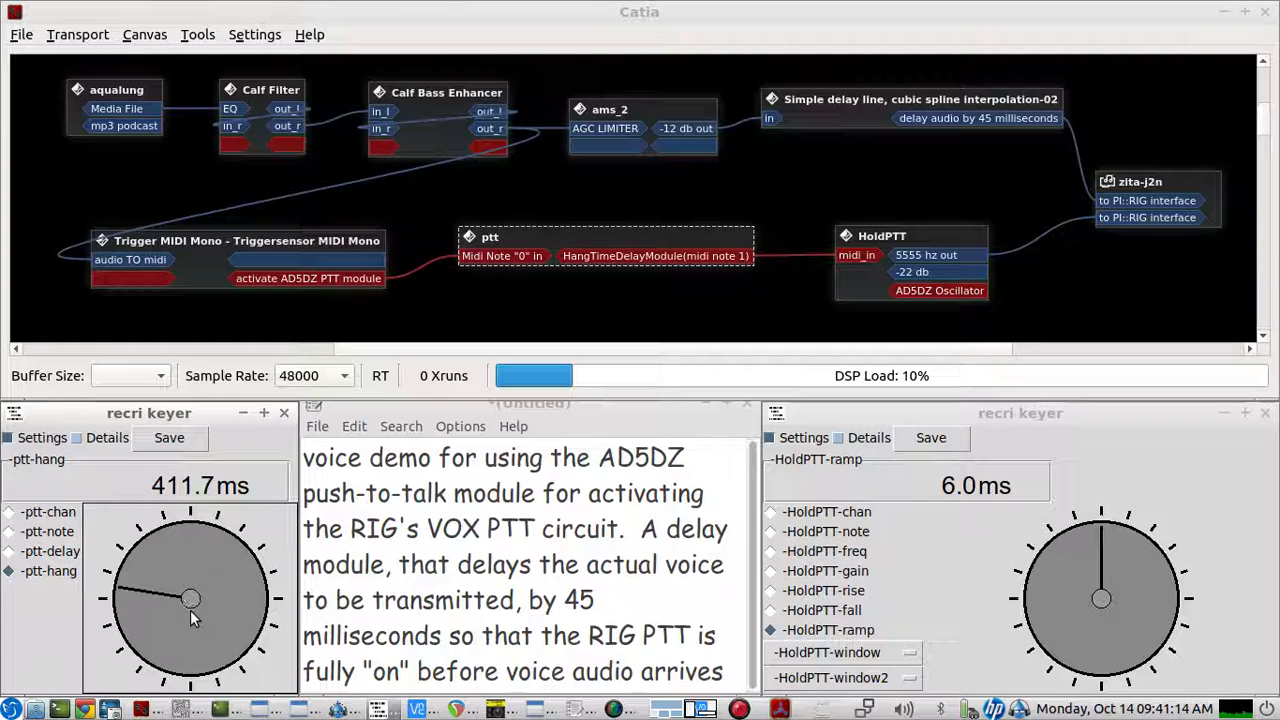
mouse_move(204, 564)
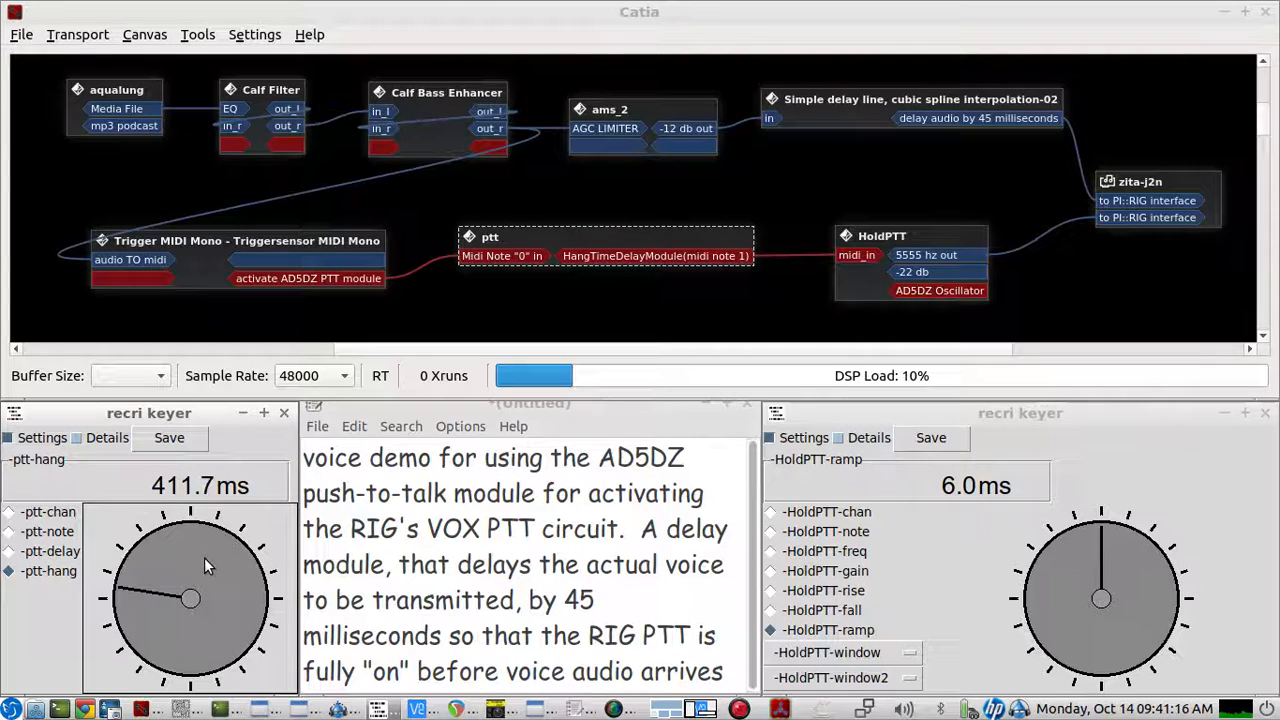